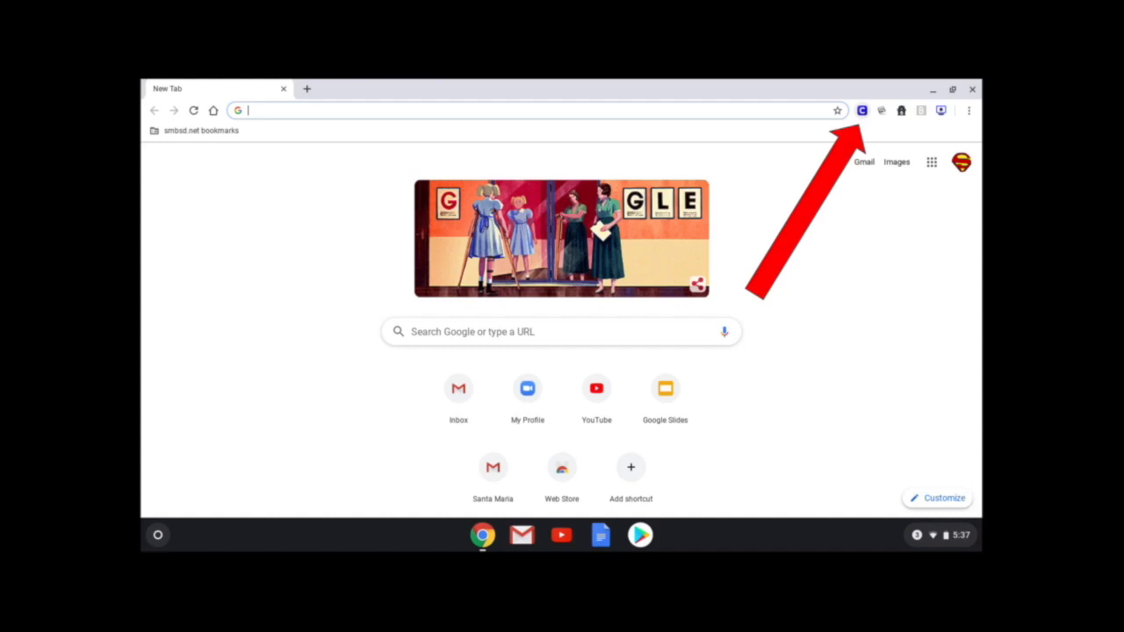
Sign in to Clever with the student badge, allowing camera access for the scan.
click(861, 109)
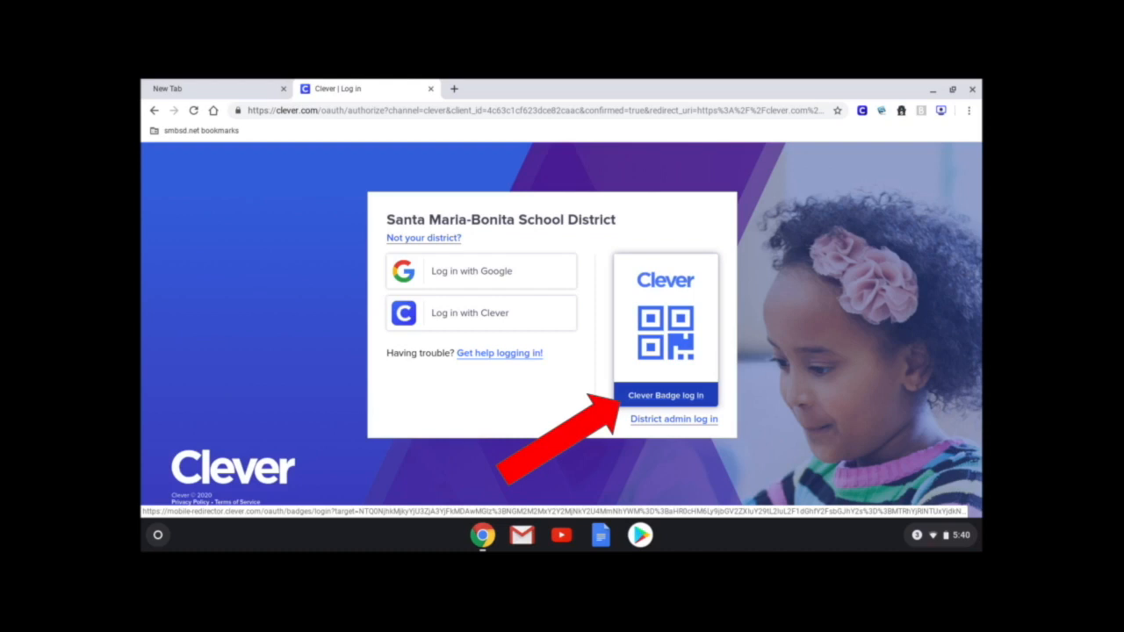
click(664, 394)
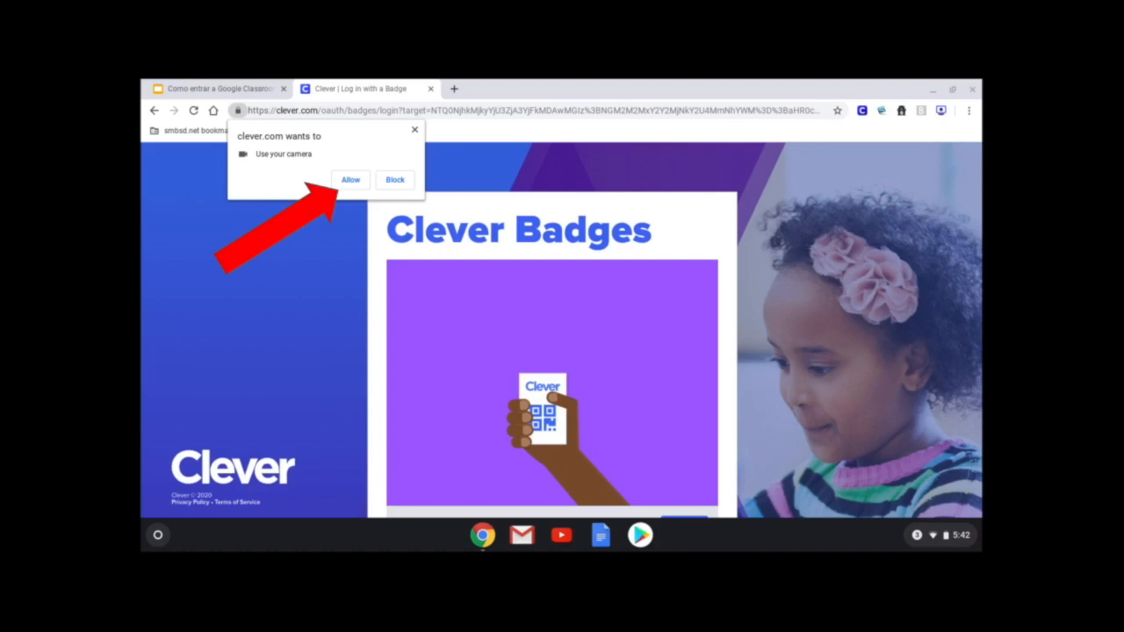
click(349, 179)
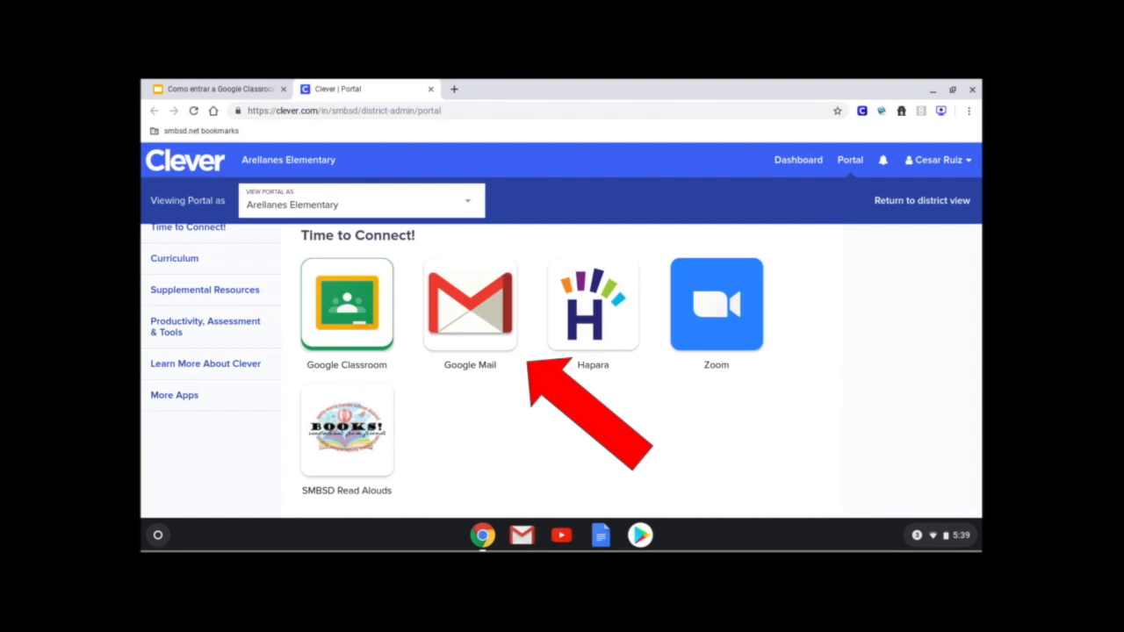
Open the class invitation email in Gmail and join the class.
click(470, 304)
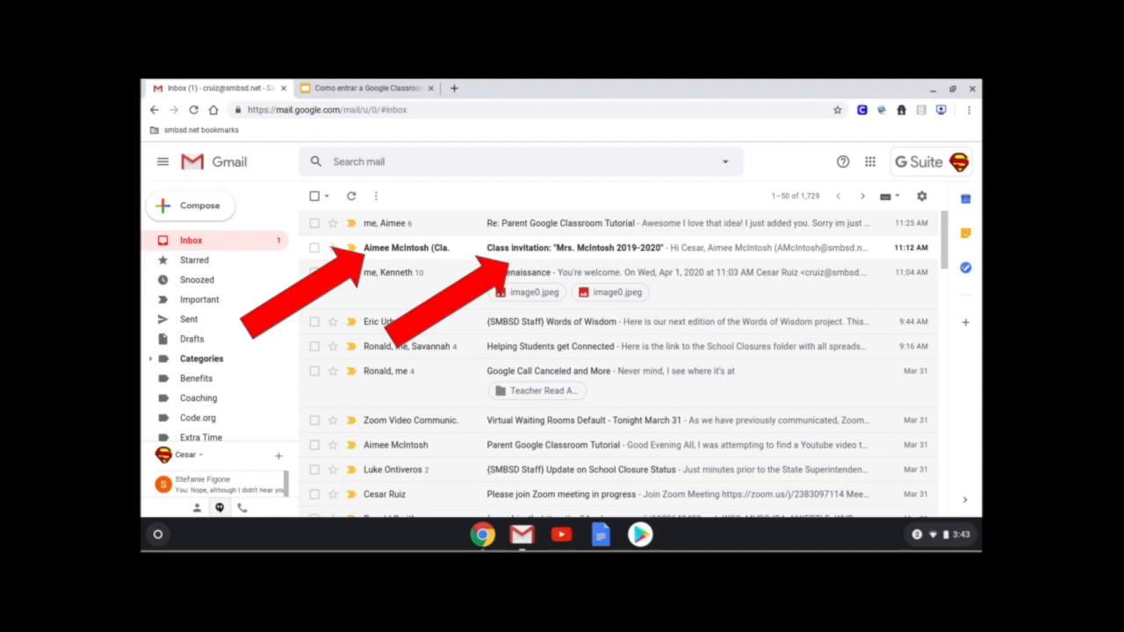
click(579, 246)
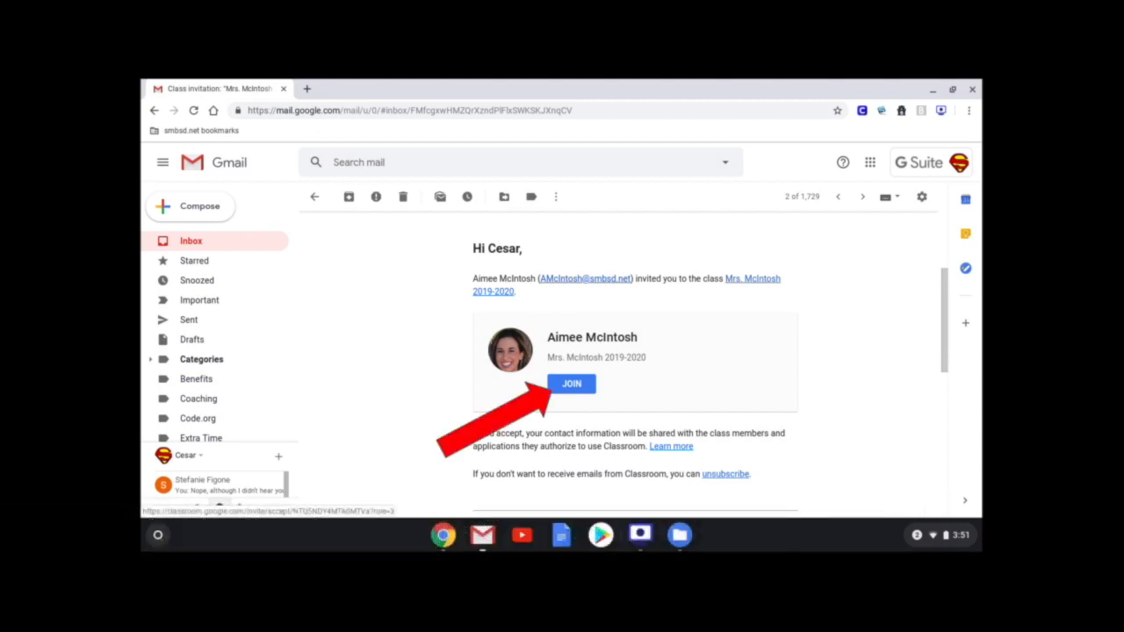
click(572, 384)
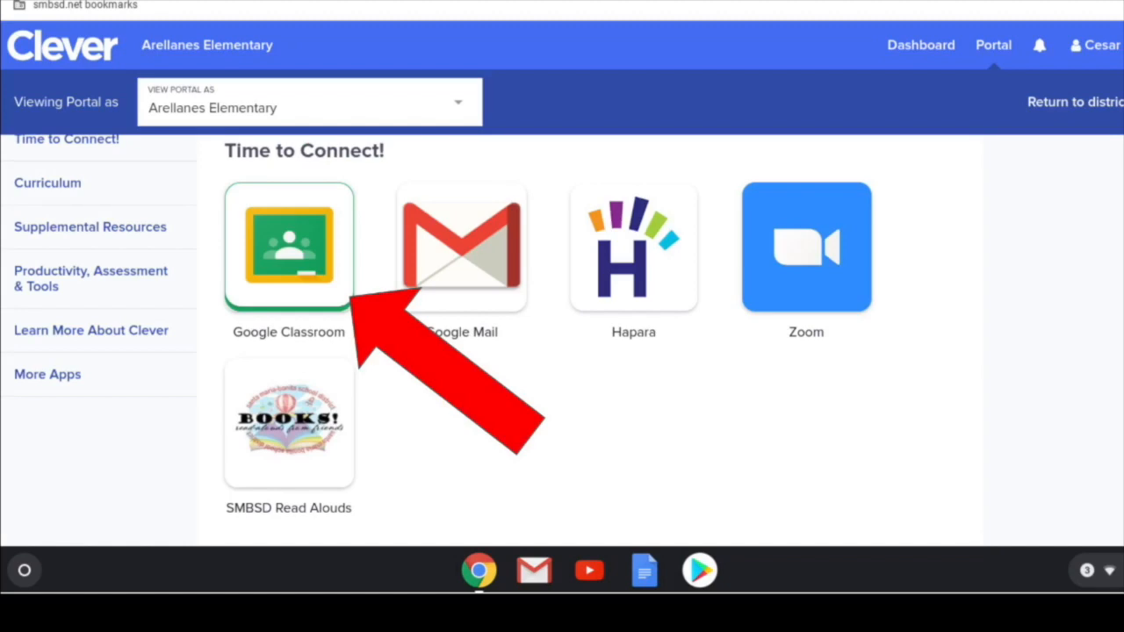
Launch Google Classroom, check the class menu and Stream, then open Mrs. McIntosh 2019-2020 classwork.
click(289, 246)
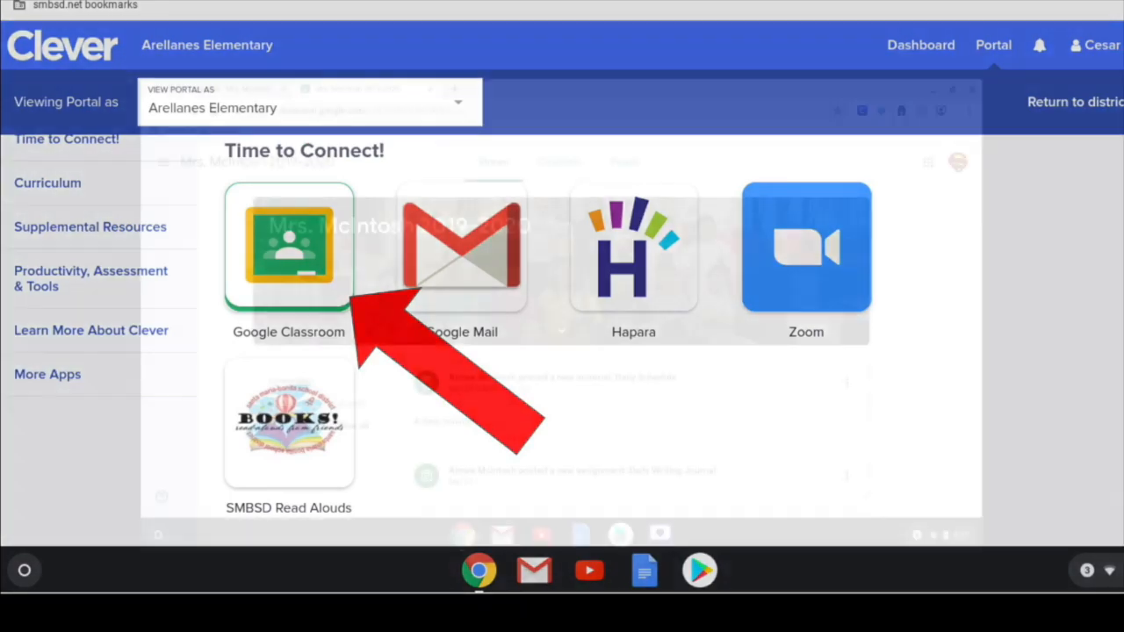
click(288, 249)
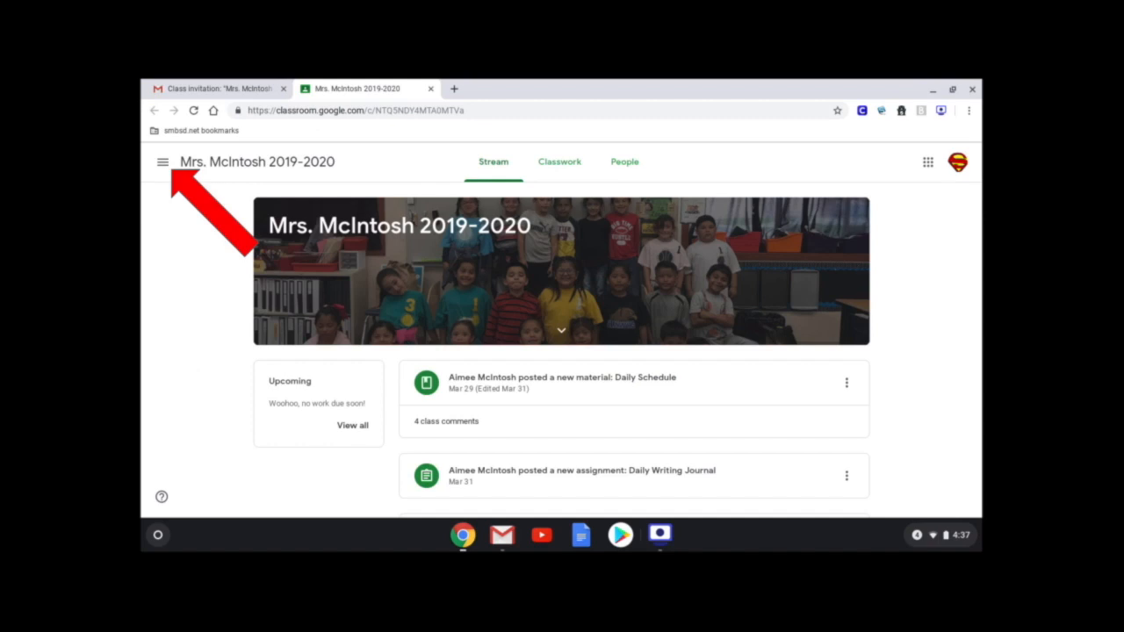
click(162, 161)
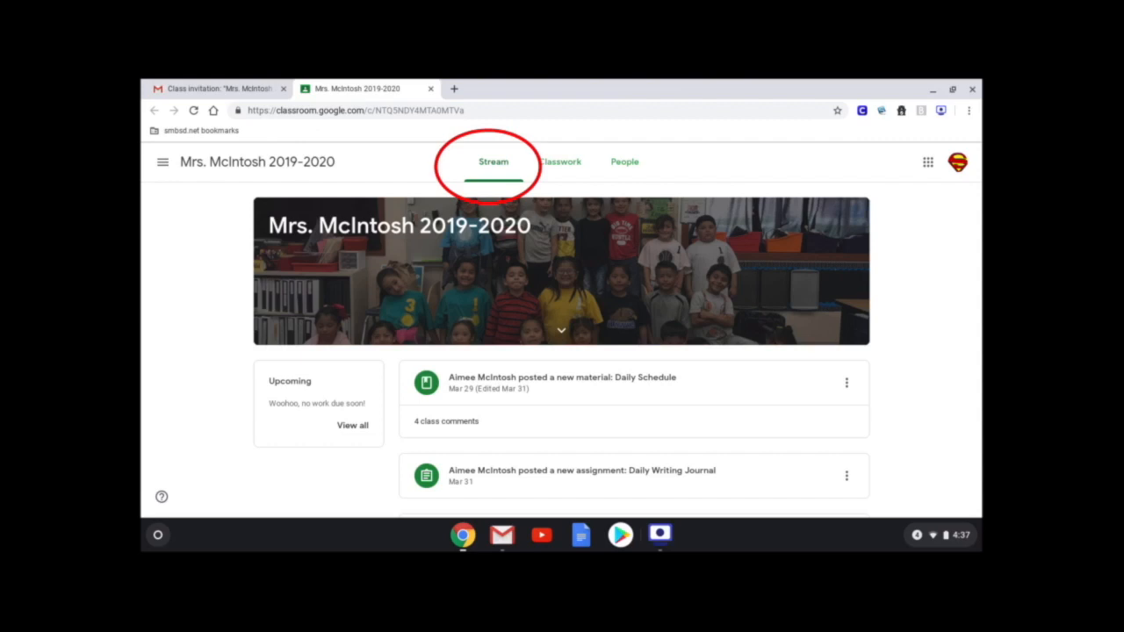
click(559, 161)
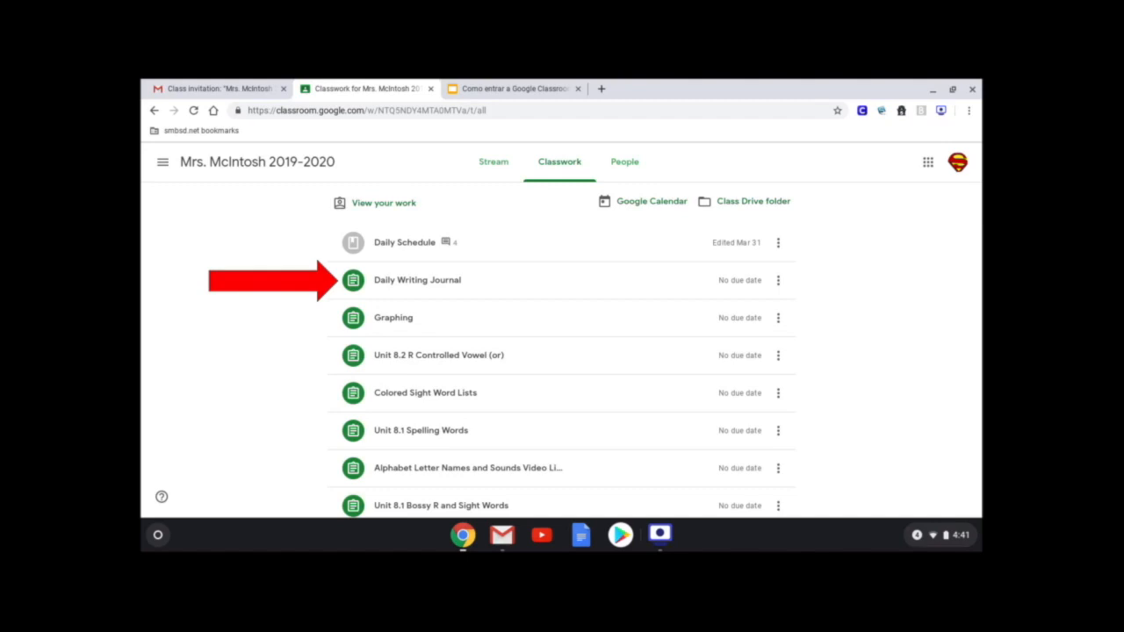
Open the Daily Writing Journal assignment and dismiss the files, mark-as-done and turn-in tips.
click(416, 279)
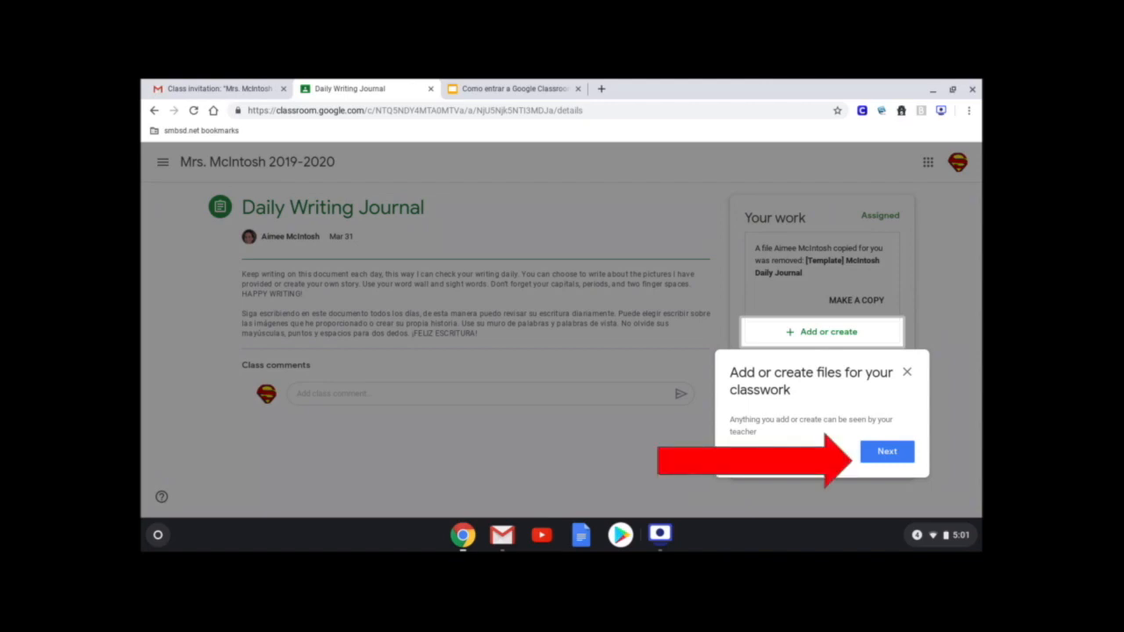
click(886, 450)
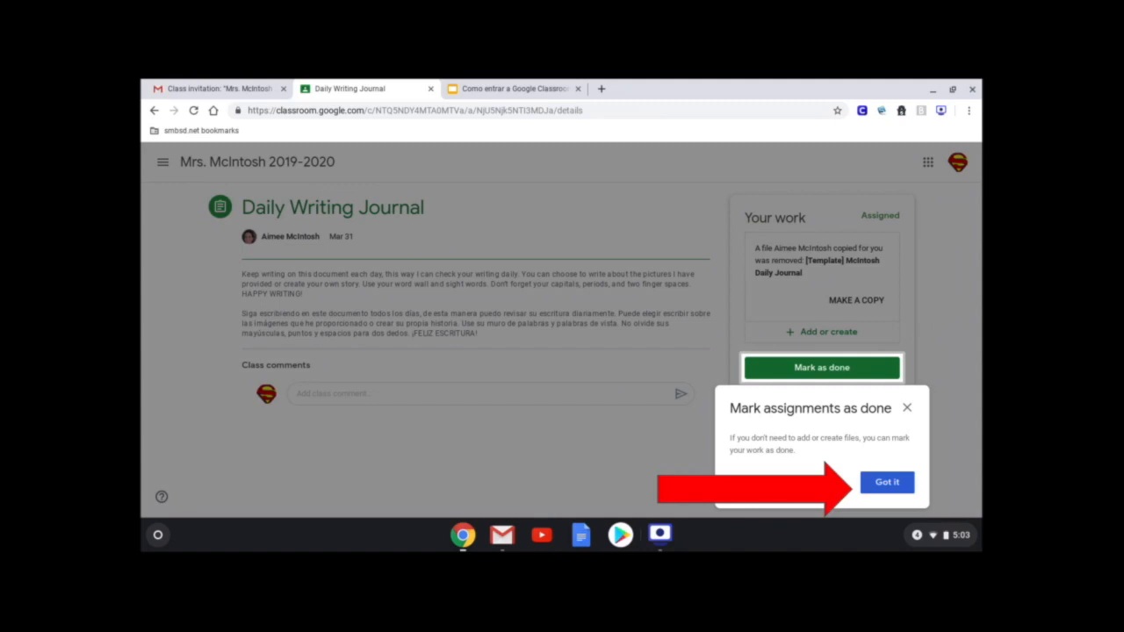
click(886, 481)
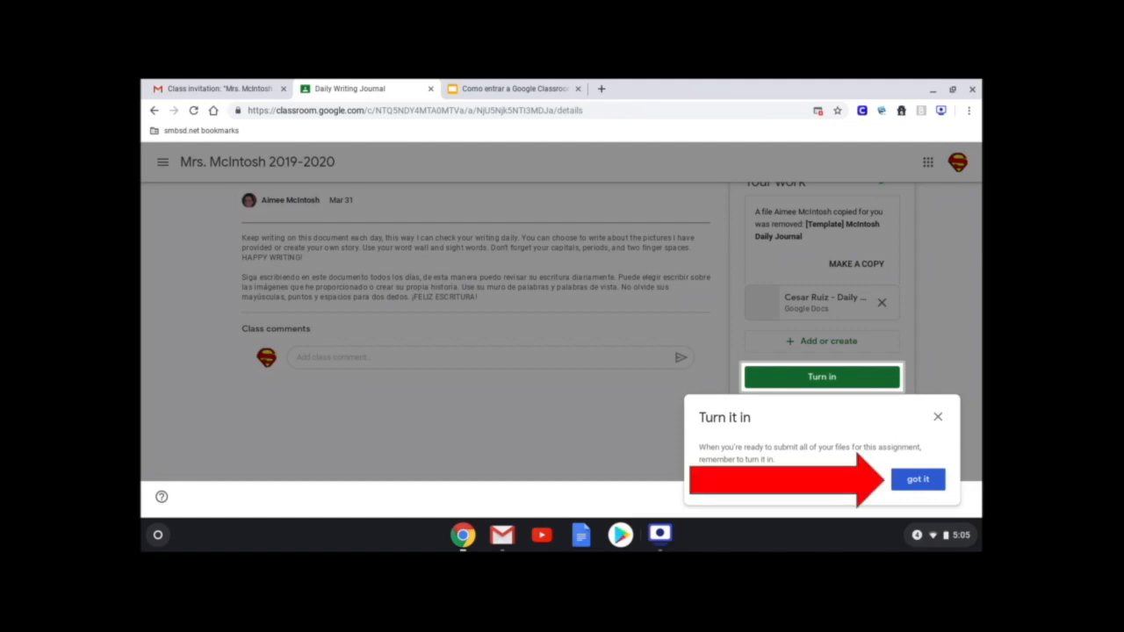
click(918, 479)
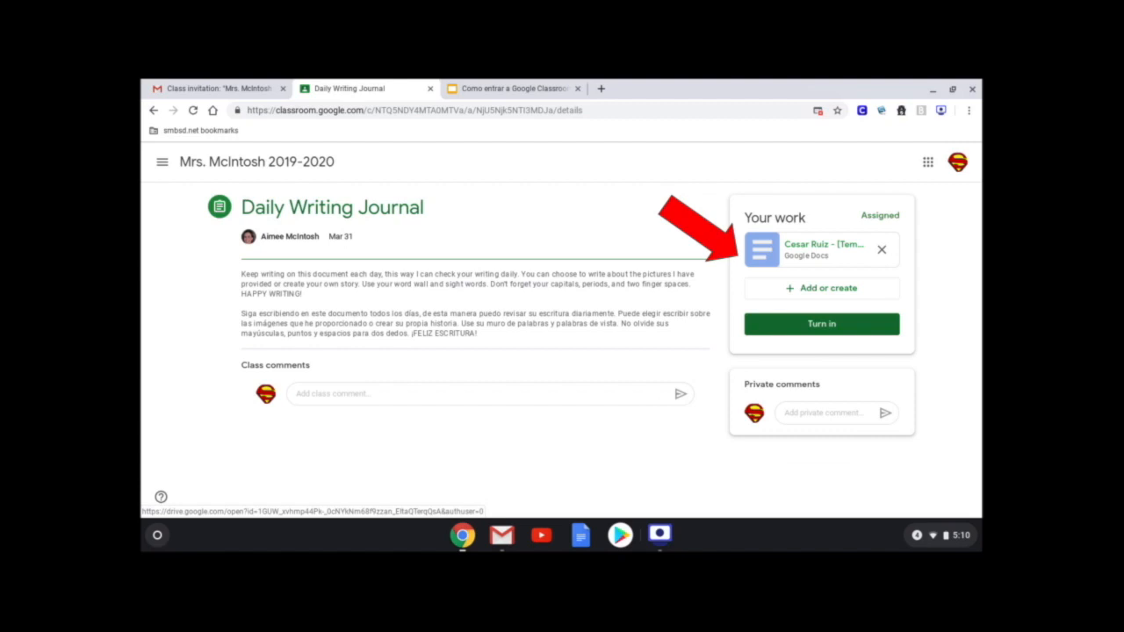
Open the attached Daily Journal Google Doc under Your work.
click(820, 250)
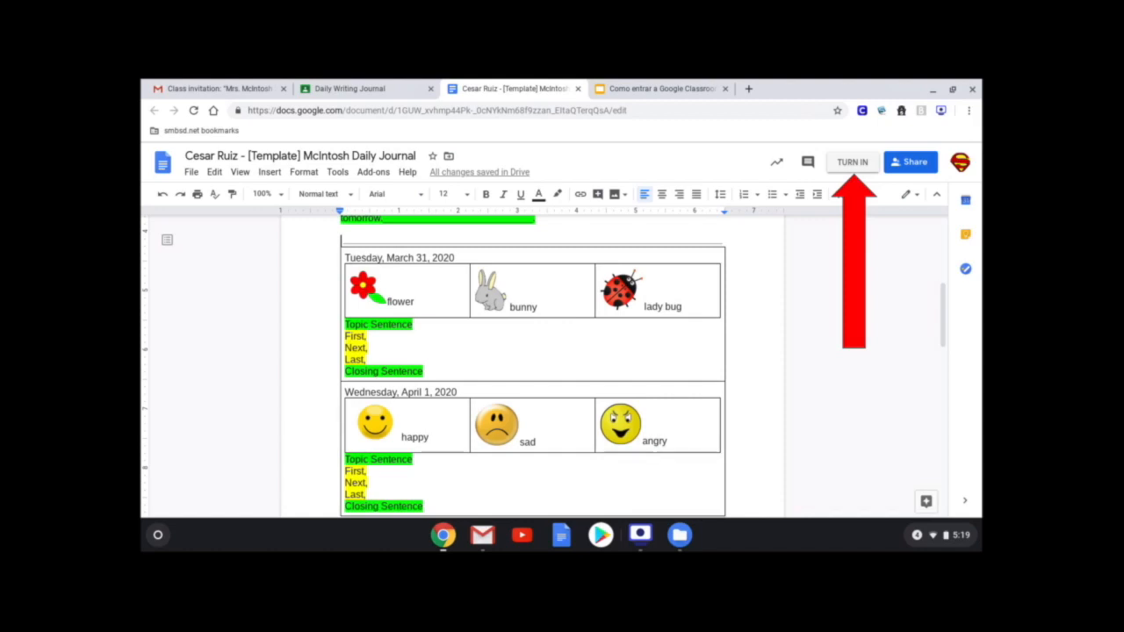
Start turning in the journal document and dismiss the private comments tip.
click(850, 161)
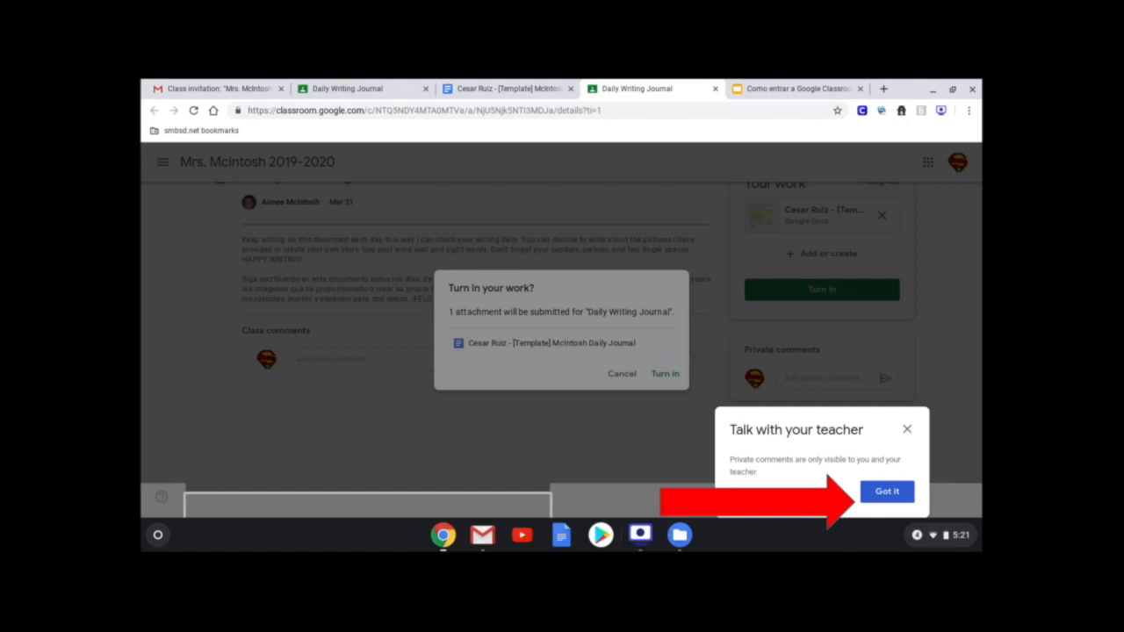
click(886, 491)
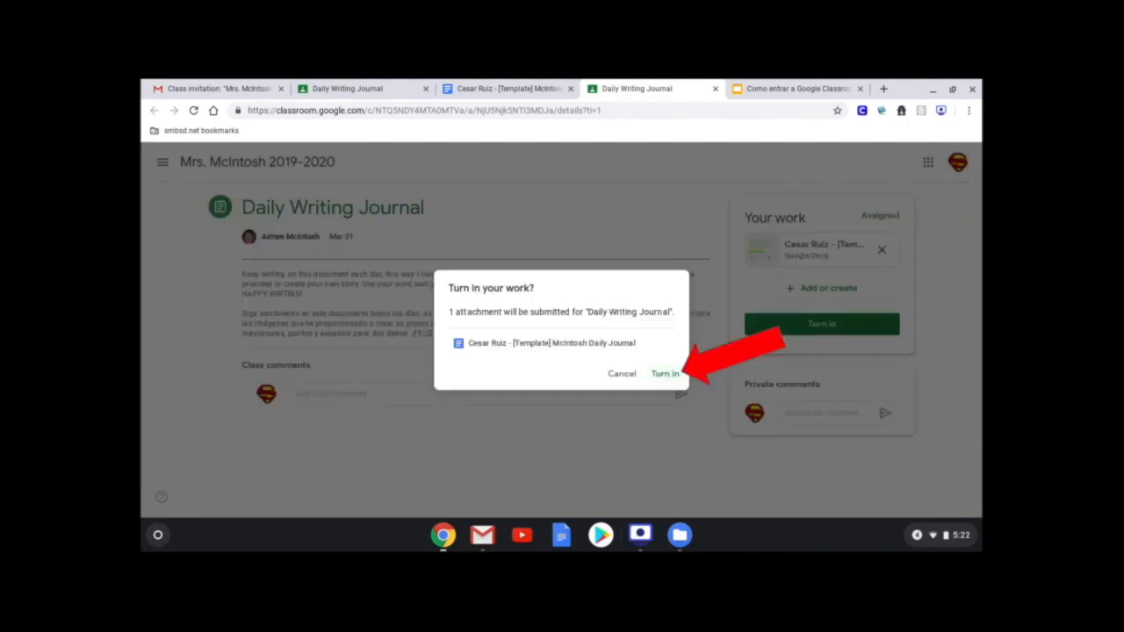